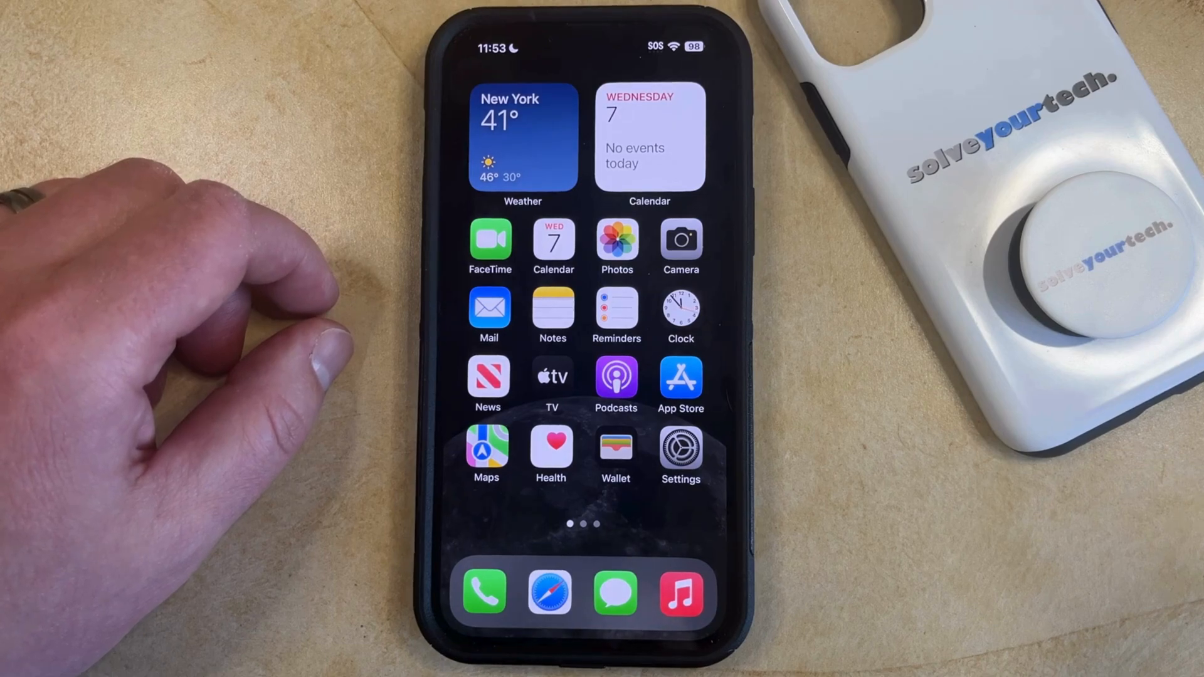
Launch Settings from the home screen and scroll to the Notifications row
left_click(679, 452)
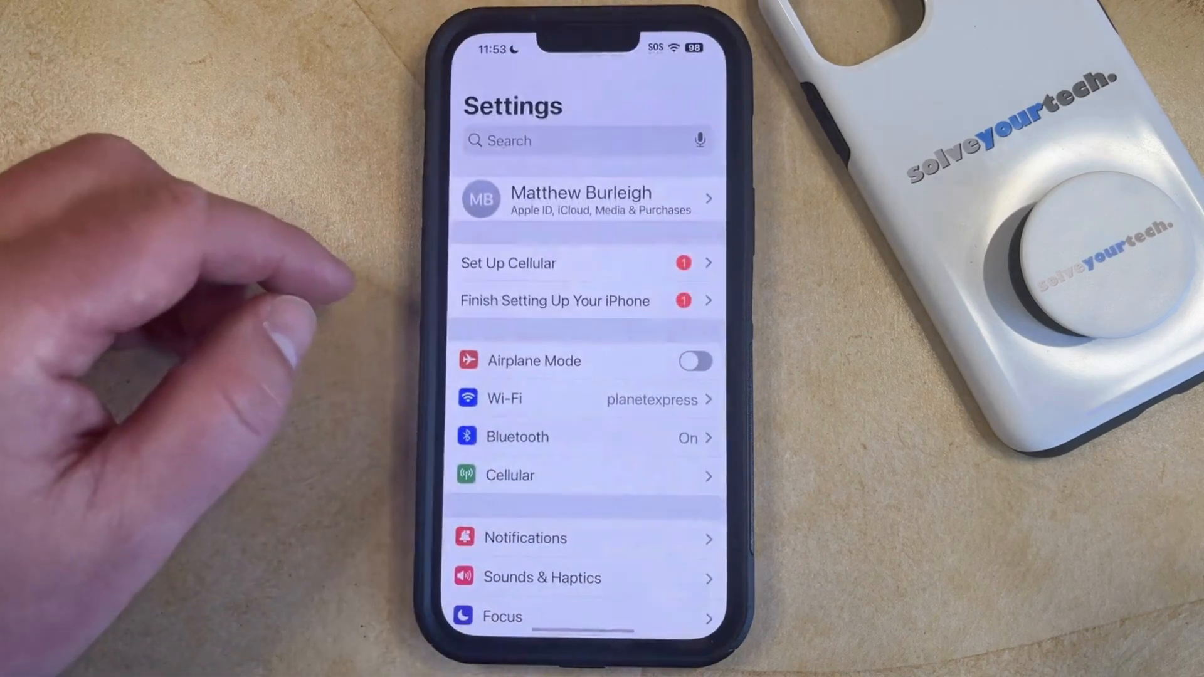
scroll("up", 3)
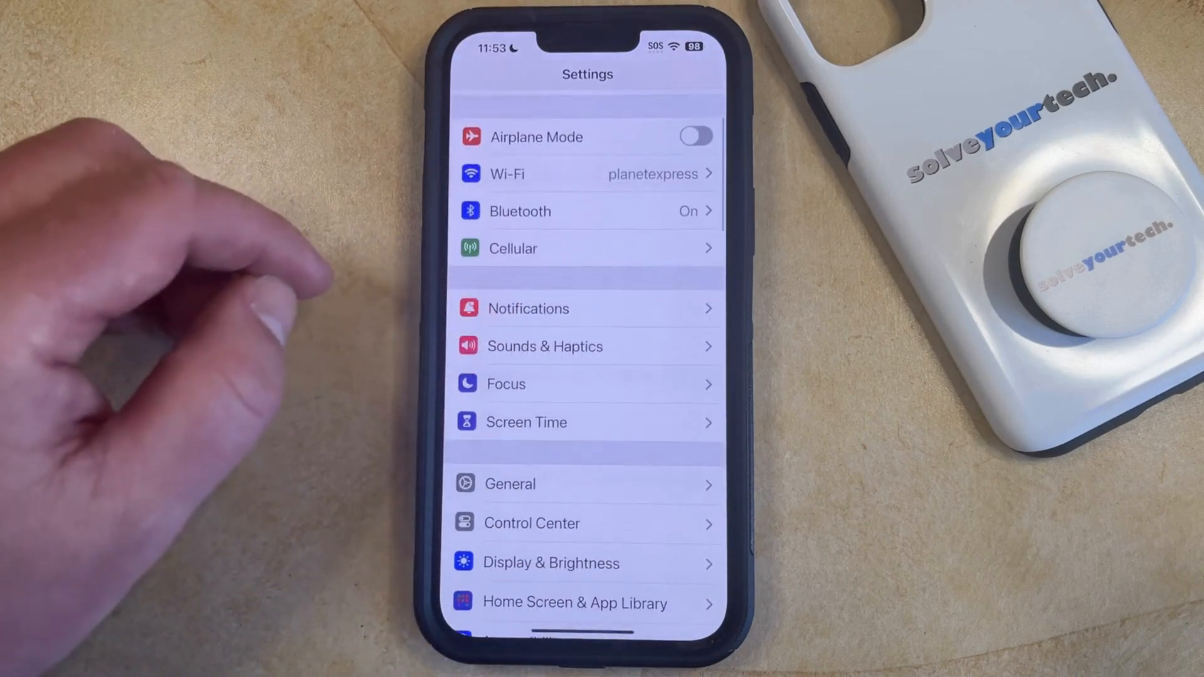
mouse_move(231, 308)
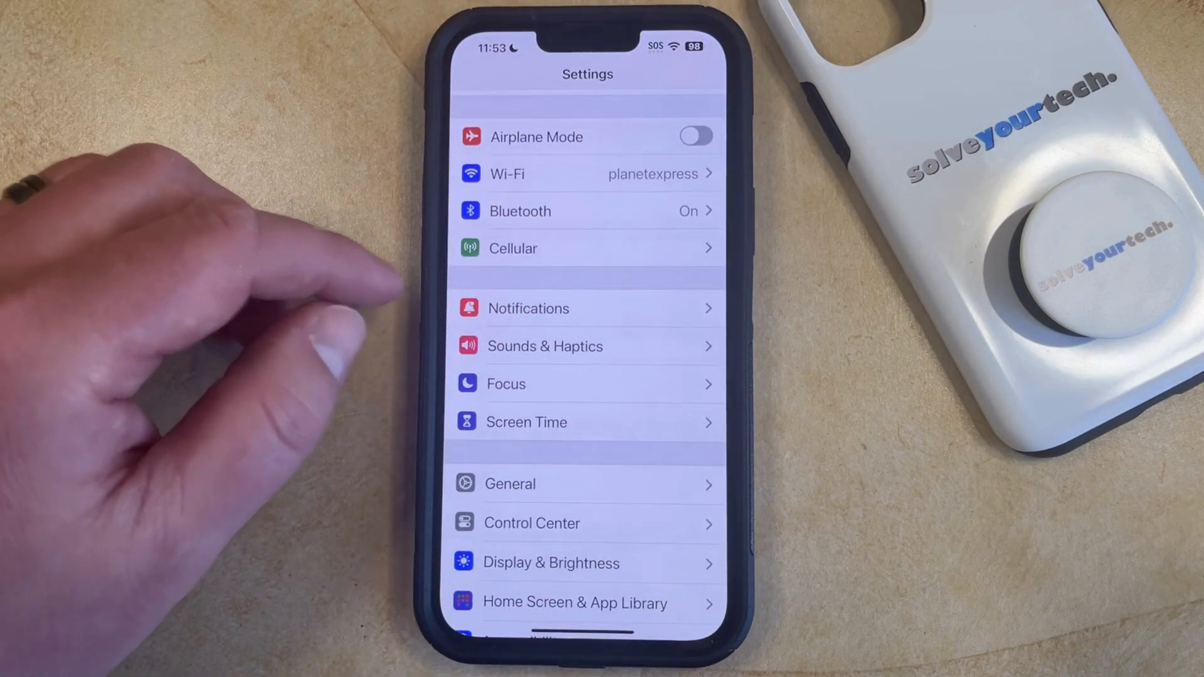
Switch off Allow Notifications for Netflix under Notifications
left_click(528, 309)
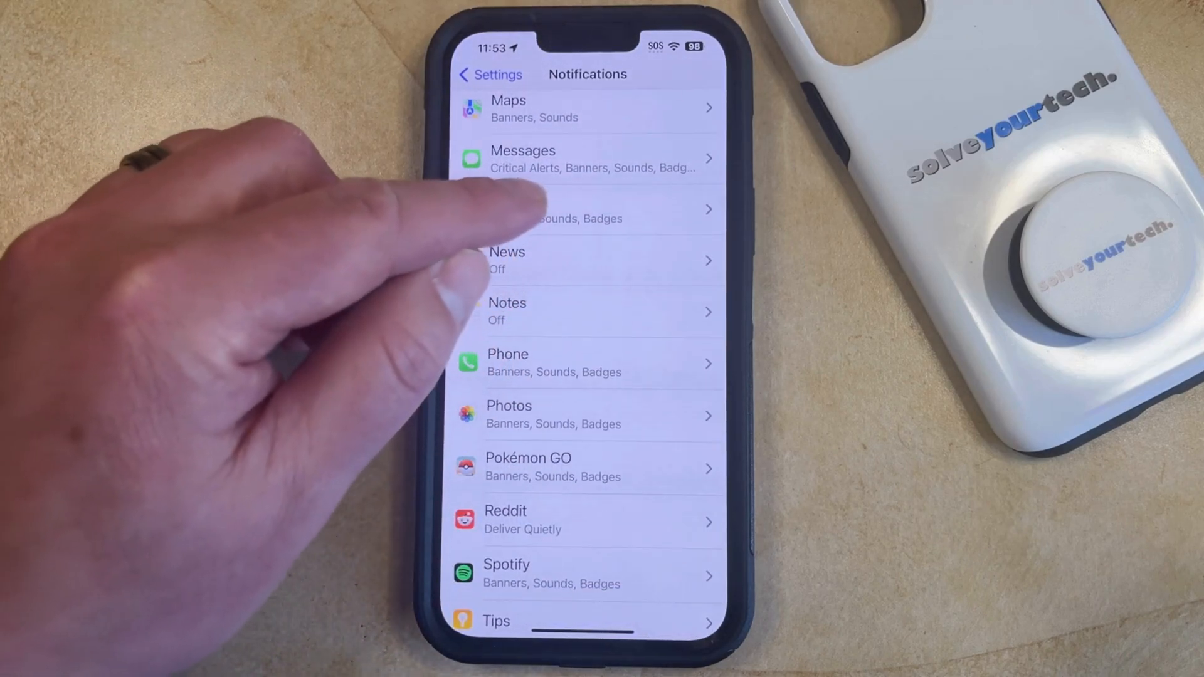
left_click(586, 209)
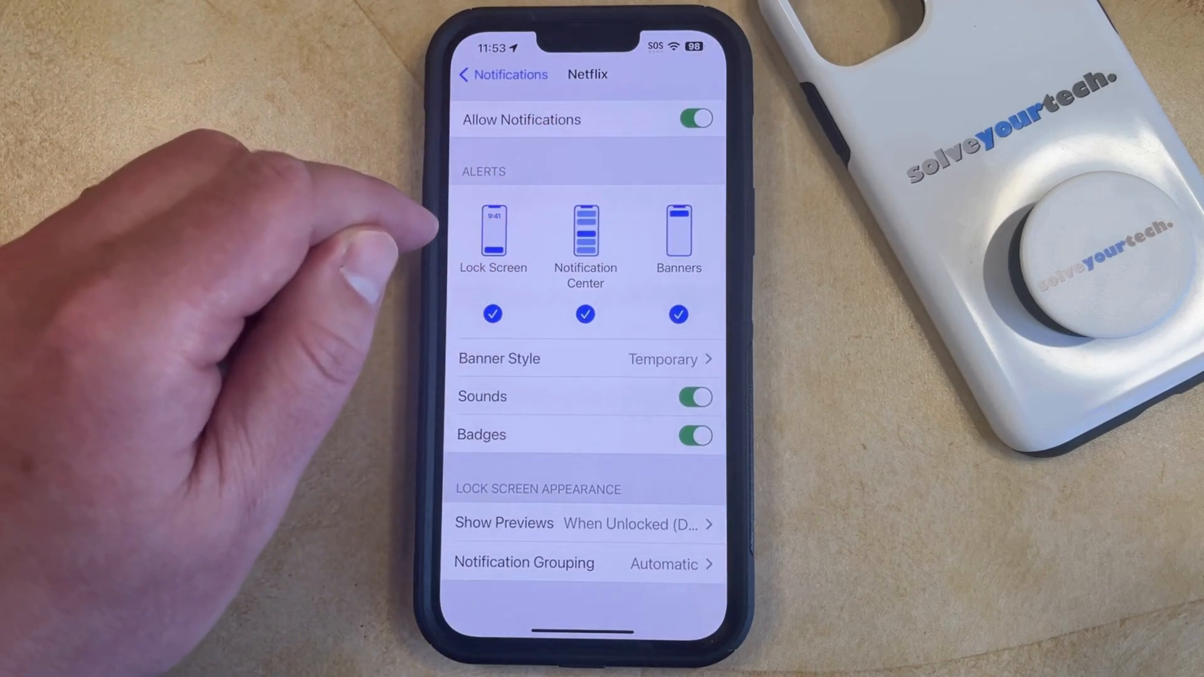
left_click(694, 119)
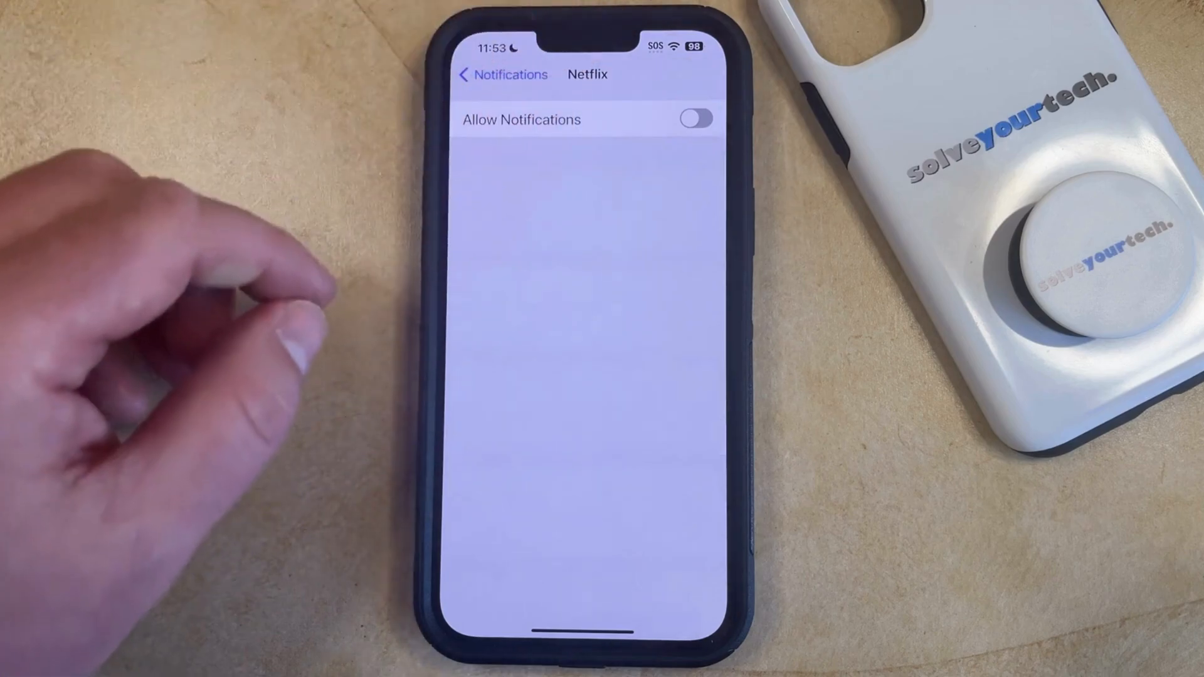